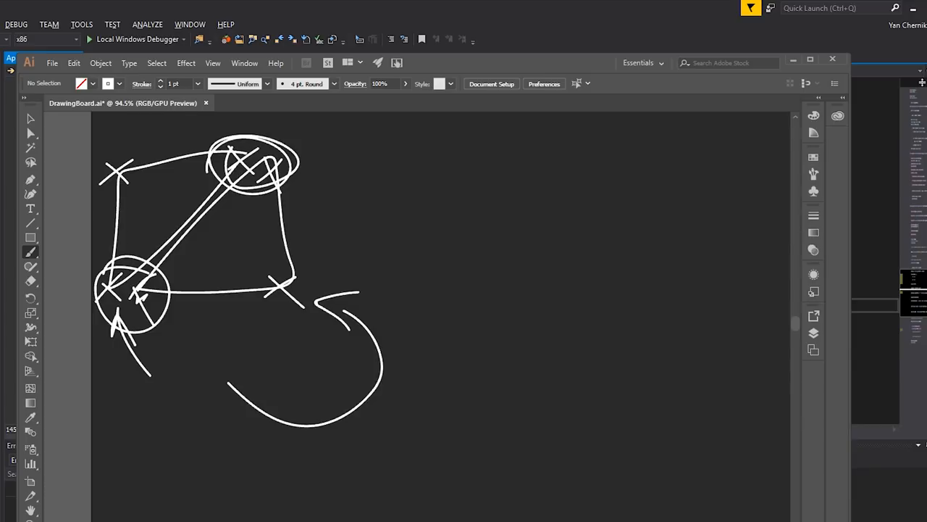
Bring up the stroke colour swatches palette from the Control bar
click(108, 82)
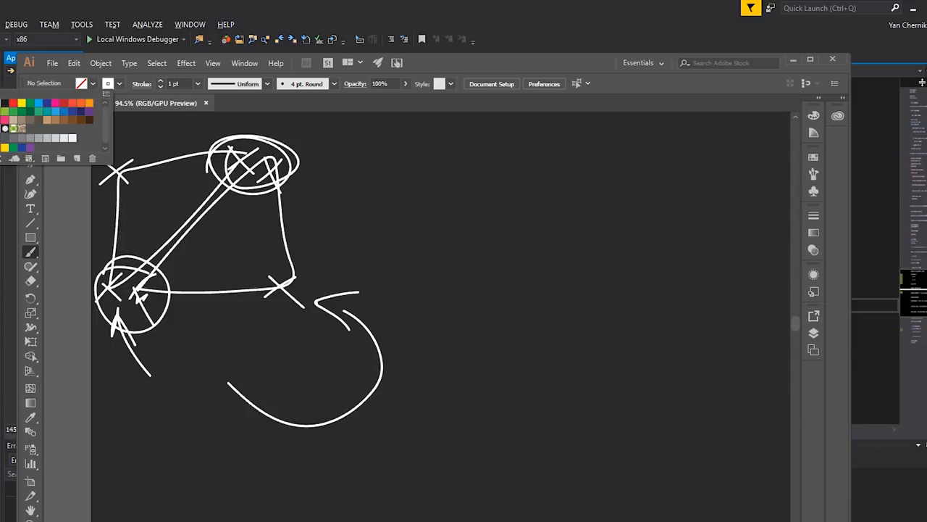